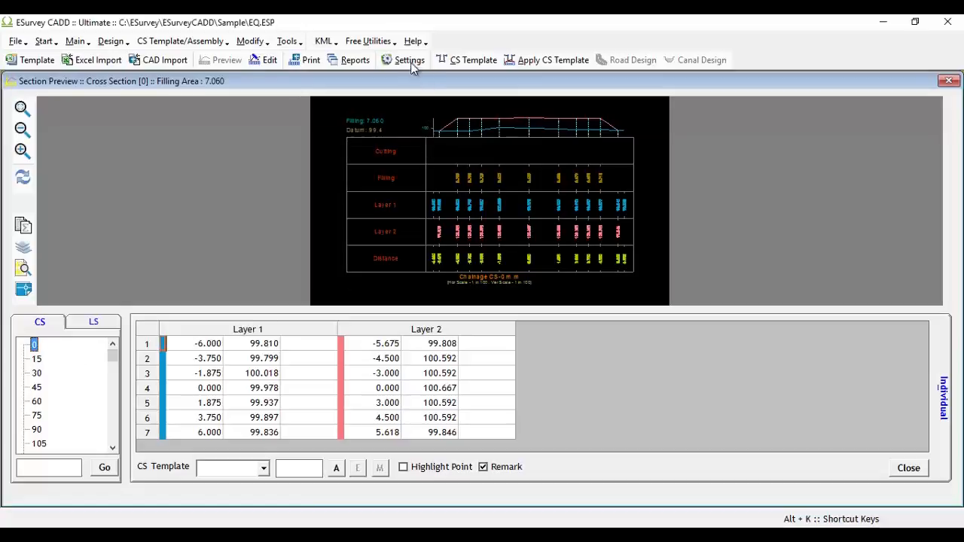
{"action": "mouse_move", "coordinate": [343, 113]}
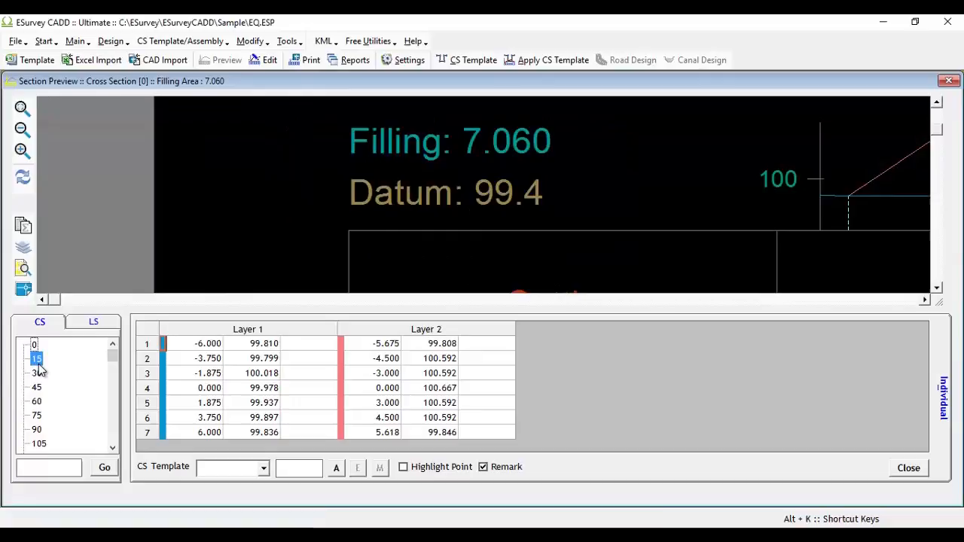
Step: Preview cross section 15, then the longitudinal section showing datum 98.0
{"action": "left_click", "coordinate": [36, 359]}
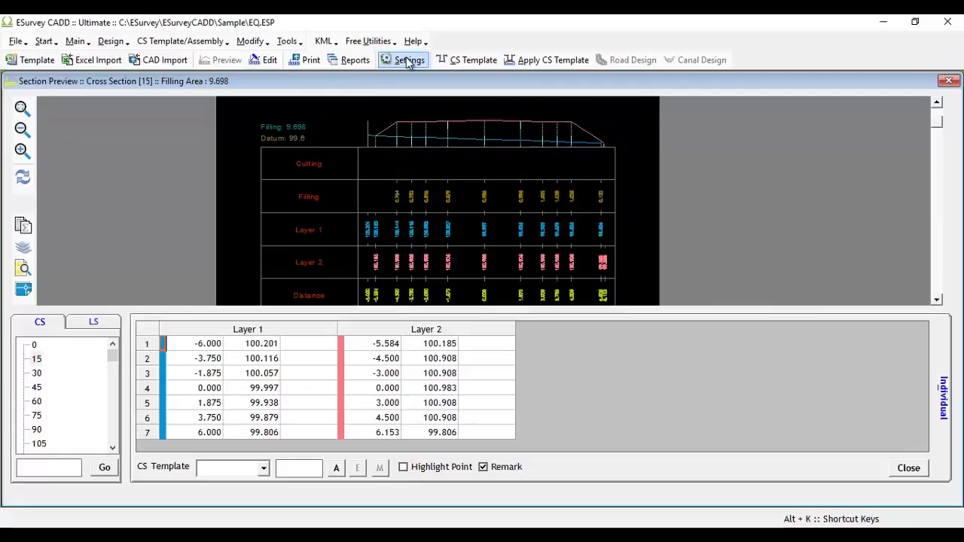
{"action": "left_click", "coordinate": [94, 321]}
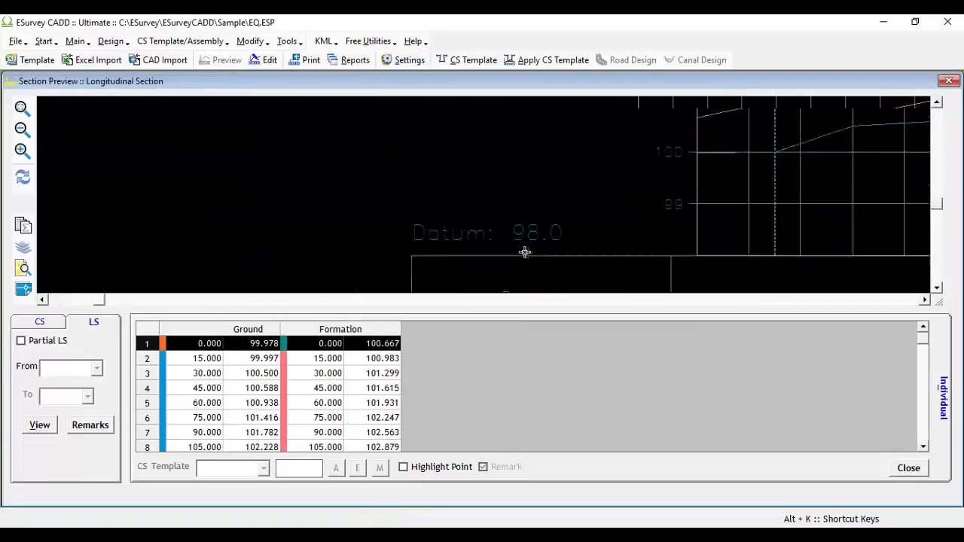
Step: Zoom to extents on the longitudinal section profile and its data bands
{"action": "left_click", "coordinate": [22, 111]}
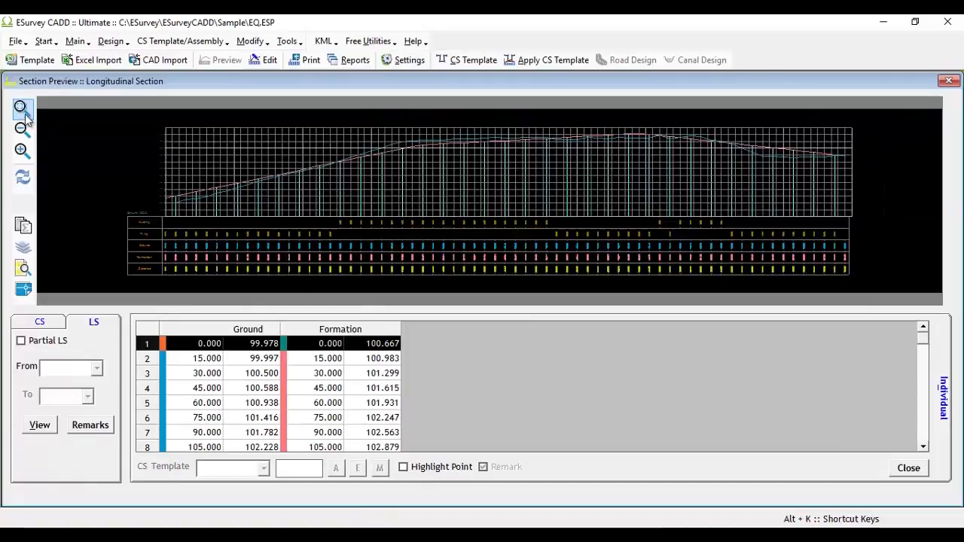
{"action": "left_click", "coordinate": [409, 59]}
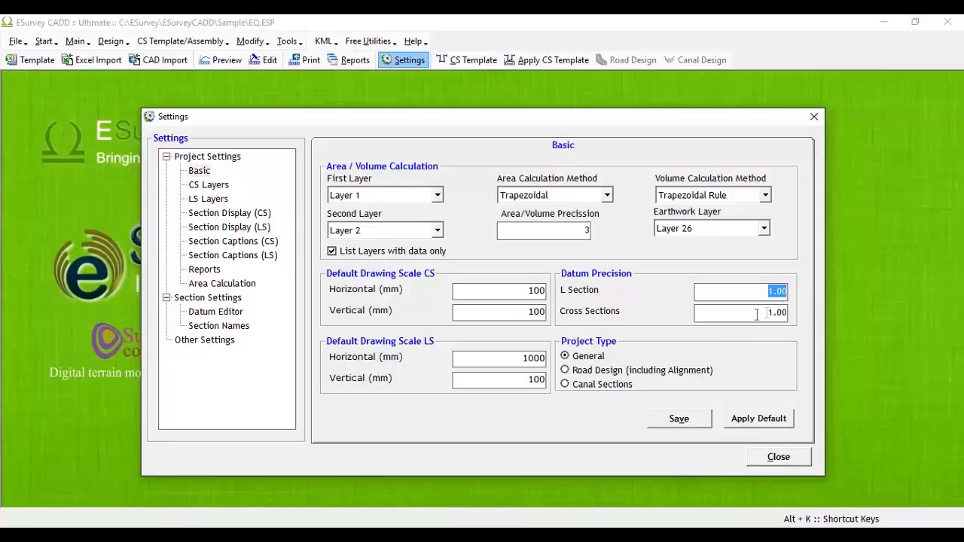
Step: Save datum precision 1.00, then confirm cross section 15 shows datum 98.0
{"action": "left_click", "coordinate": [677, 418]}
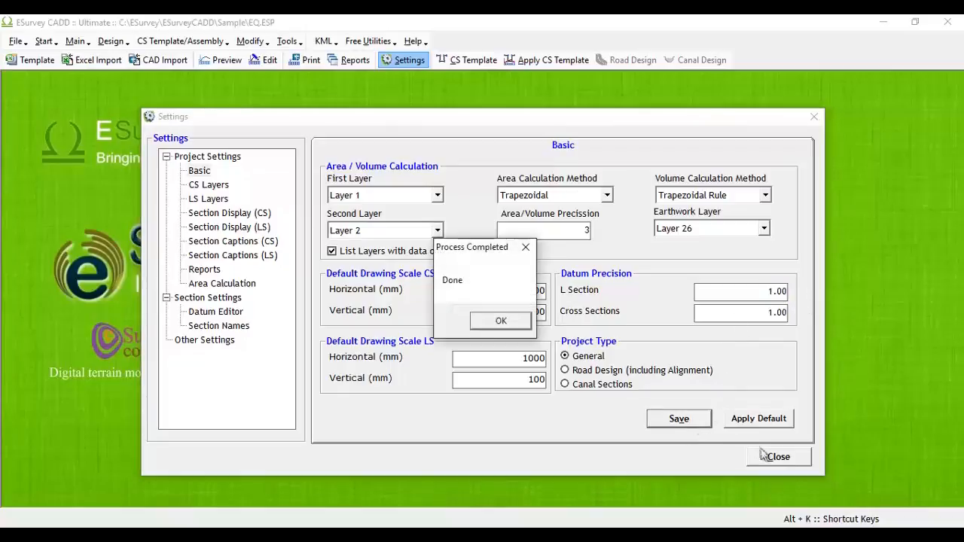
{"action": "left_click", "coordinate": [500, 320]}
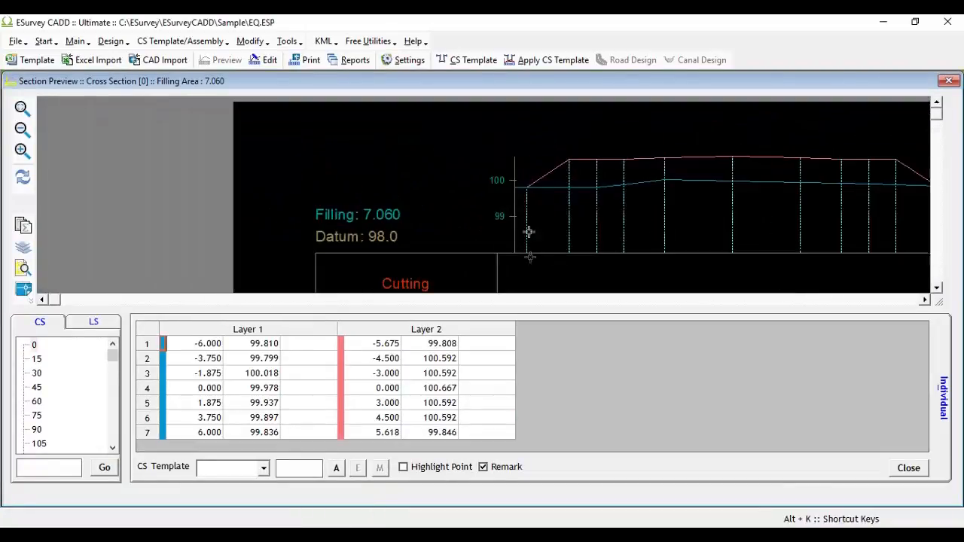
{"action": "left_click", "coordinate": [36, 359]}
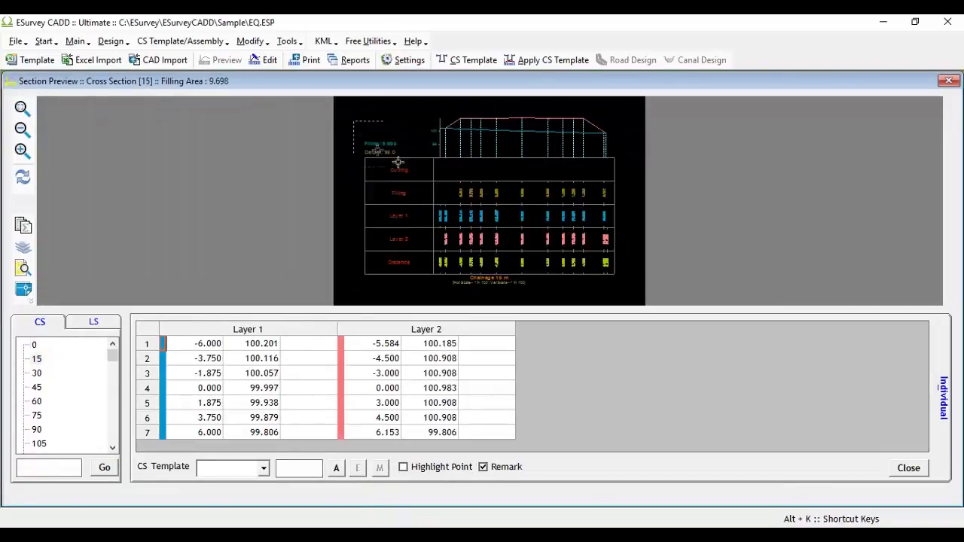
{"action": "left_click", "coordinate": [22, 108]}
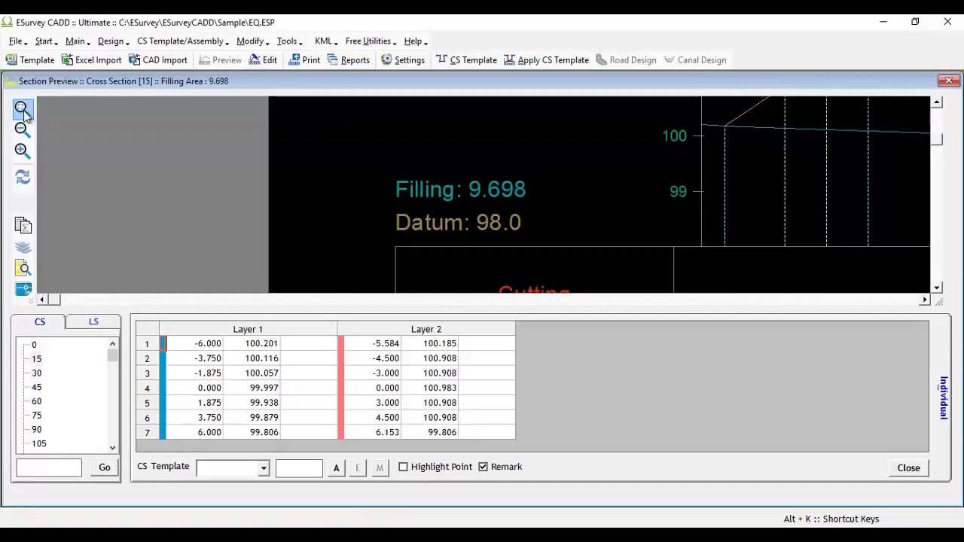
{"action": "left_click", "coordinate": [402, 59]}
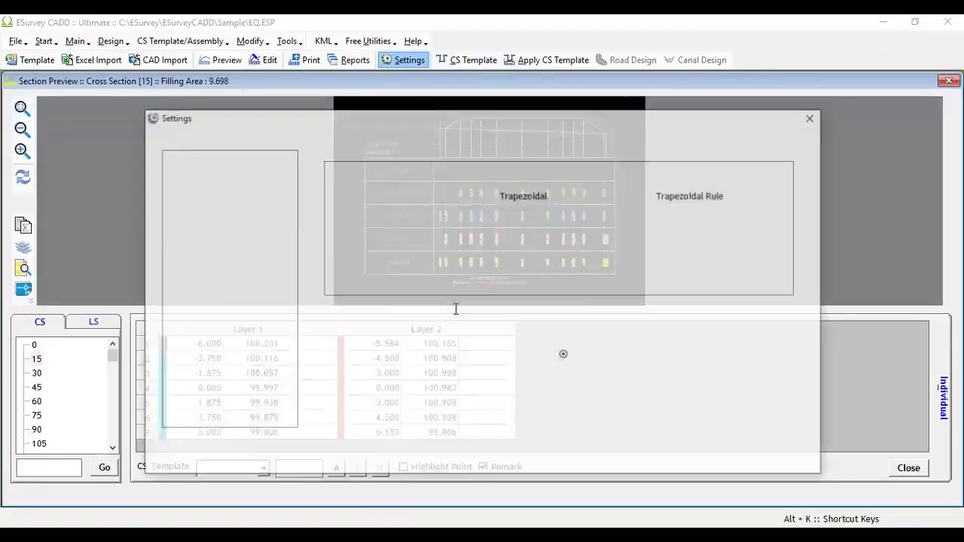
Step: Apply datum 96.00 to all checked sections in the Datum Editor, replacing 98.00
{"action": "left_click", "coordinate": [214, 311]}
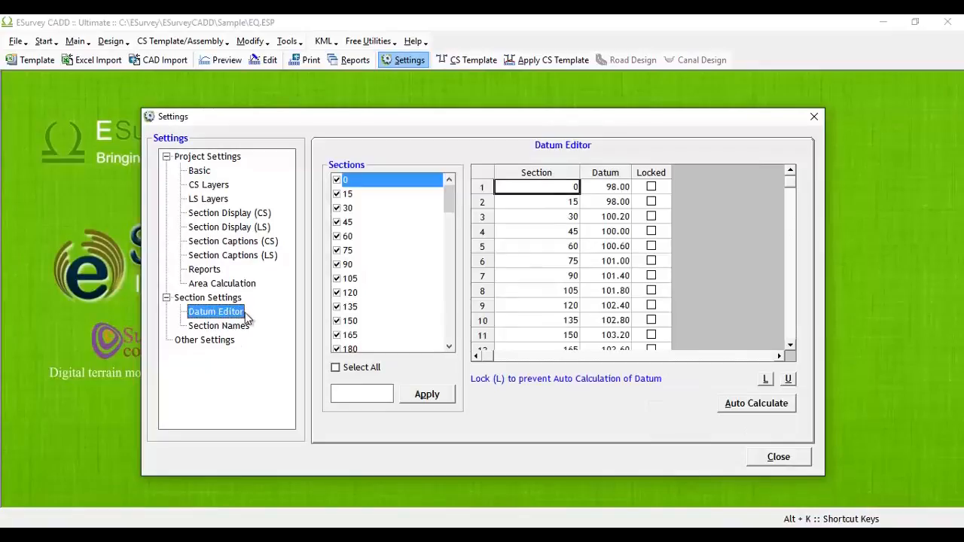
{"action": "mouse_move", "coordinate": [420, 310]}
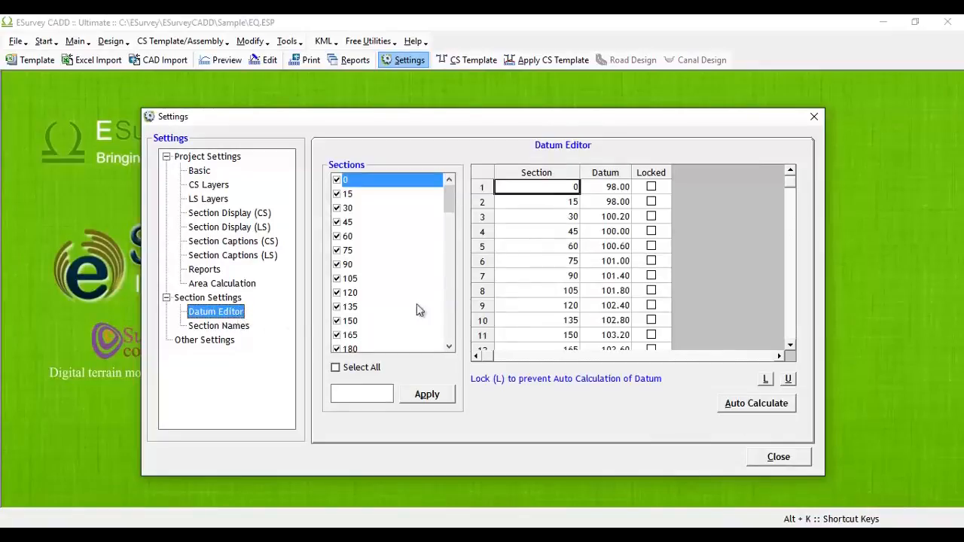
{"action": "scroll", "scroll_direction": "down", "scroll_amount": 3}
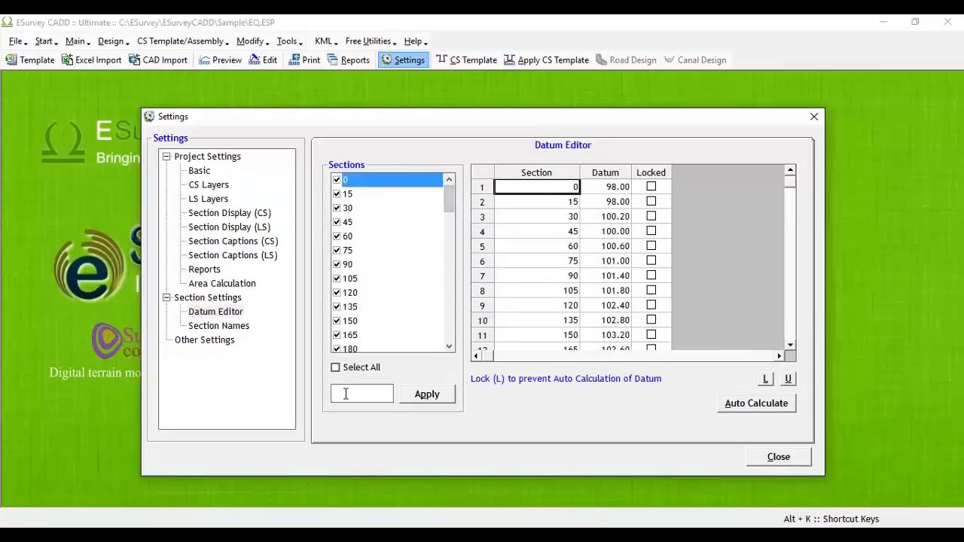
{"action": "left_click", "coordinate": [426, 394]}
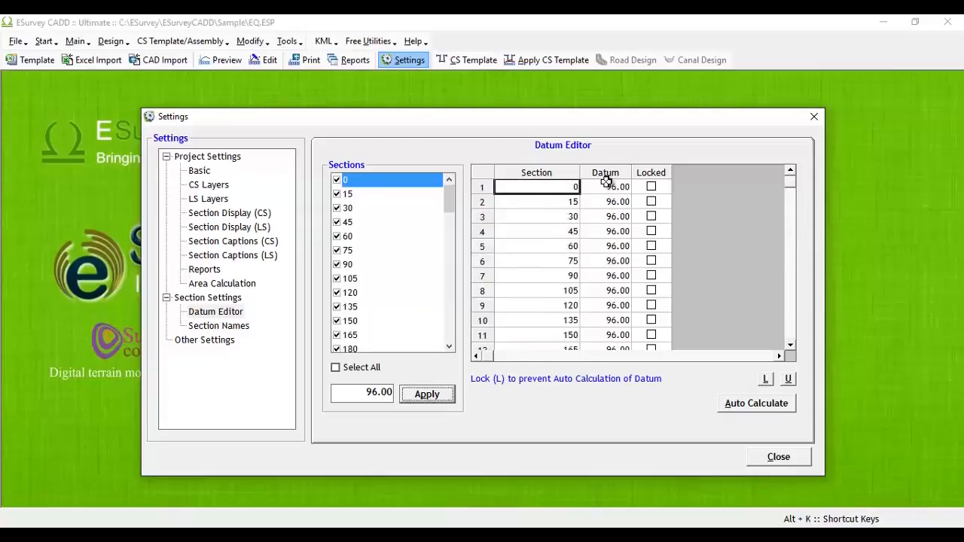
{"action": "left_click", "coordinate": [617, 187]}
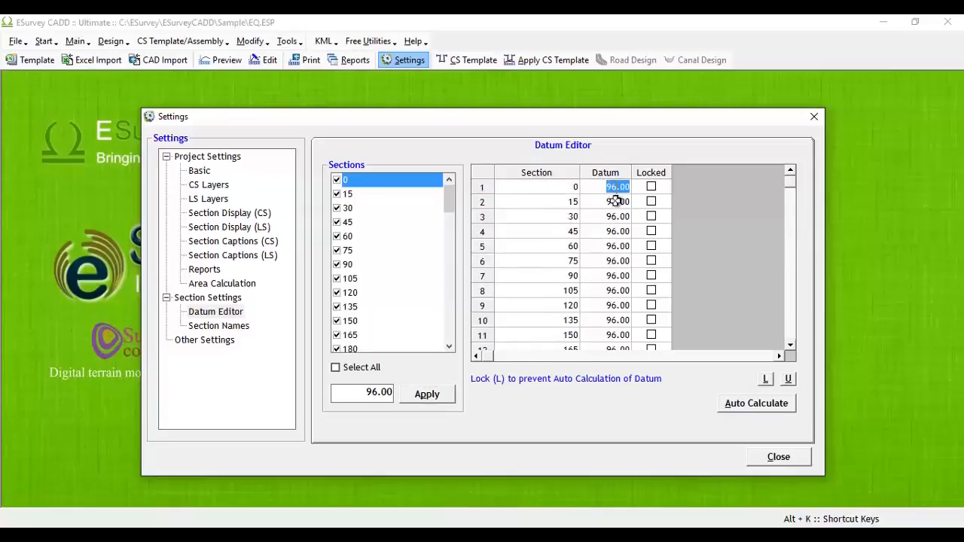
Step: Lock every section datum at 96.00 and verify cross section 15 shows 96.0
{"action": "left_click", "coordinate": [607, 201]}
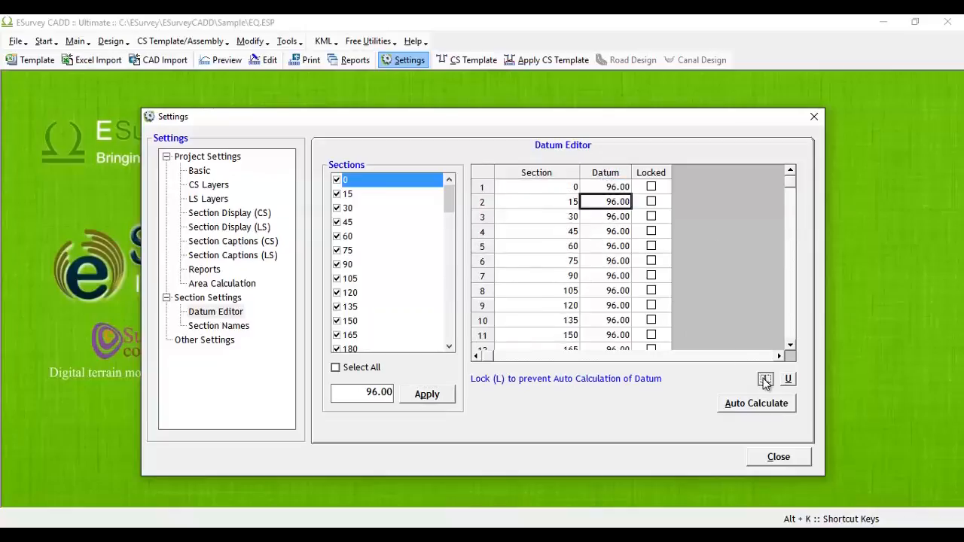
{"action": "left_click", "coordinate": [764, 378]}
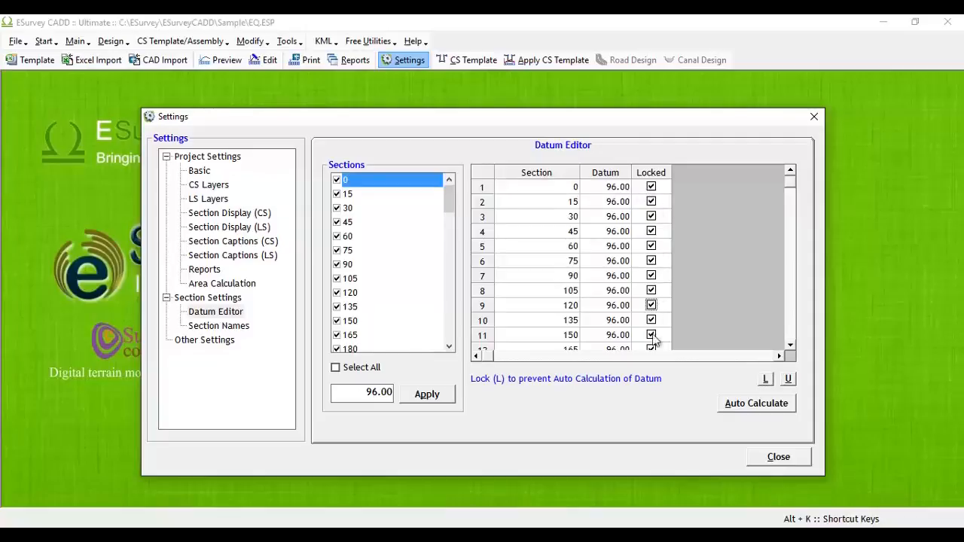
{"action": "left_click", "coordinate": [536, 261]}
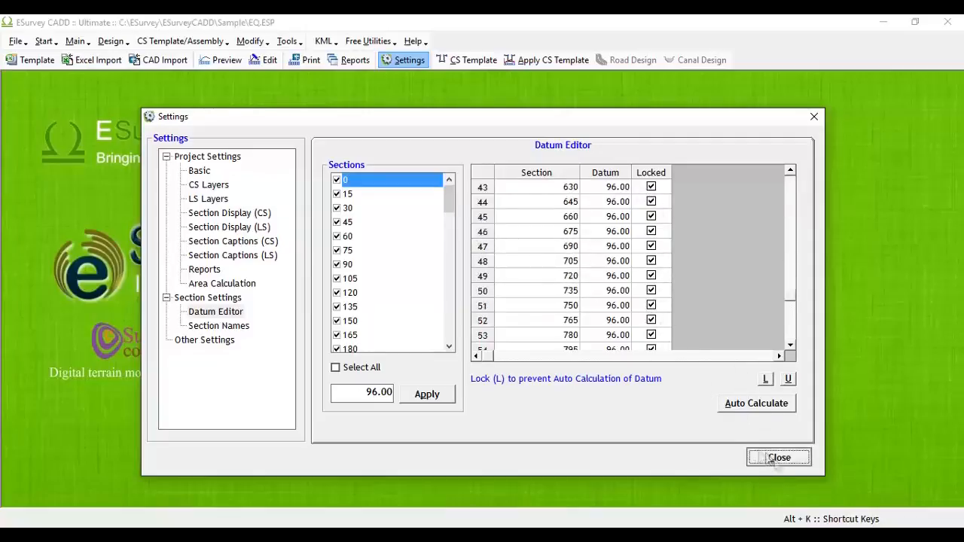
{"action": "left_click", "coordinate": [779, 457]}
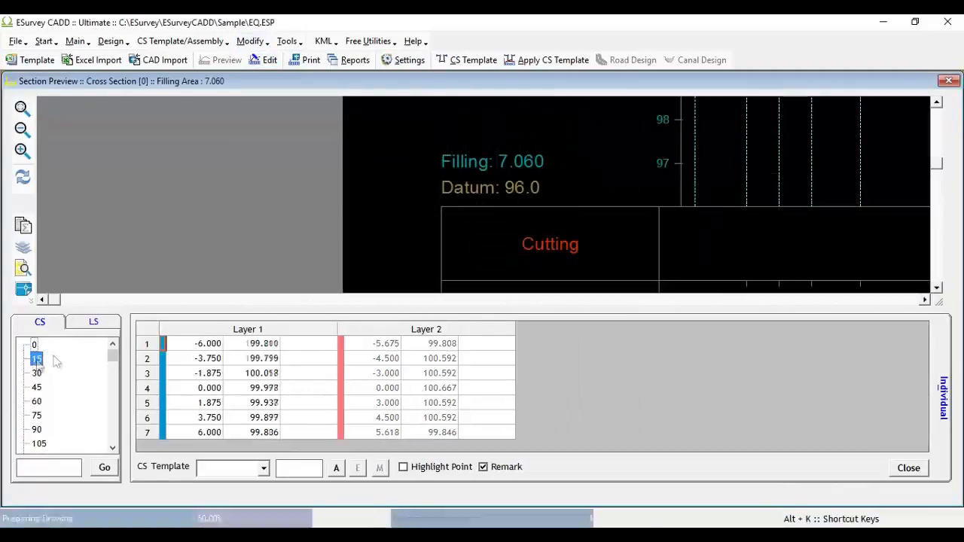
{"action": "left_click", "coordinate": [36, 359]}
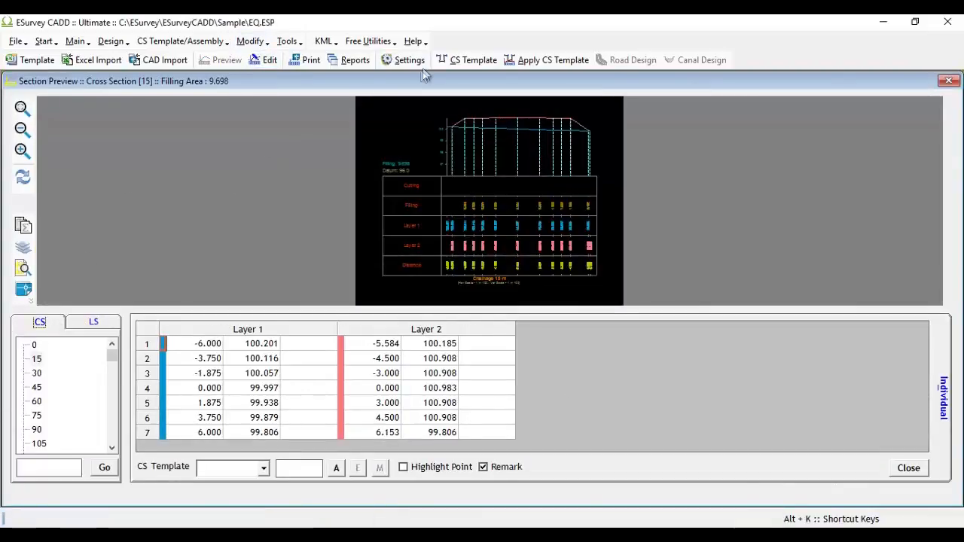